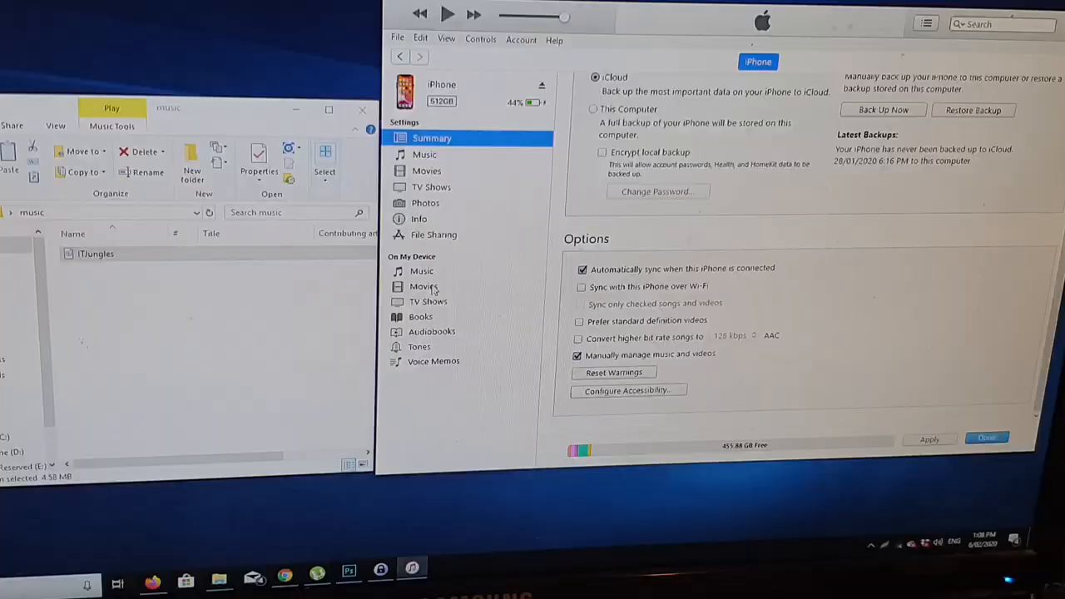
Show the iPhone's on-device Music list, with its eight voice recordings and songs.
click(422, 270)
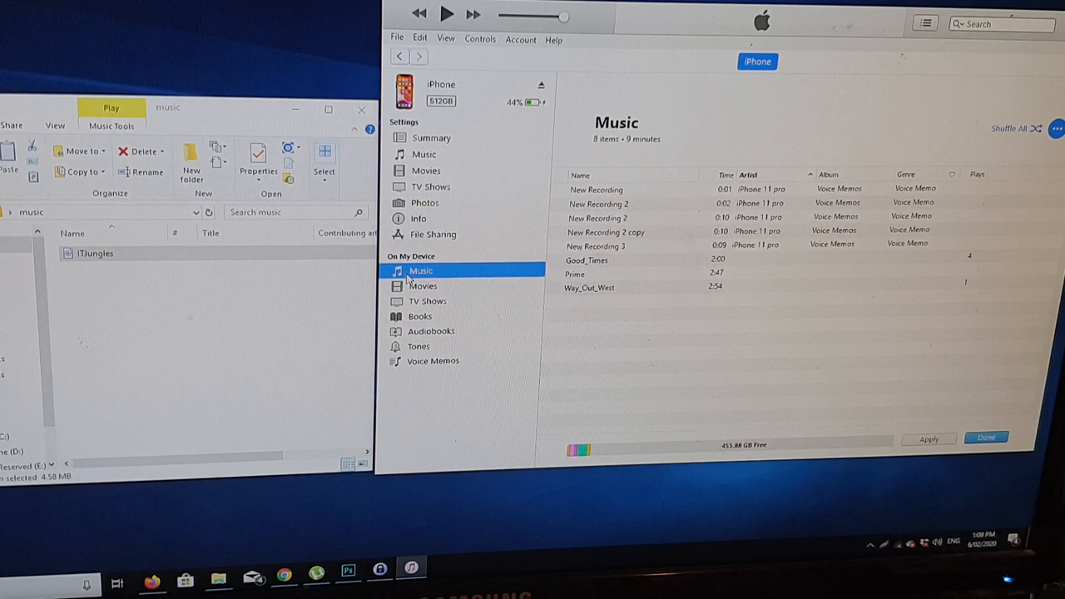